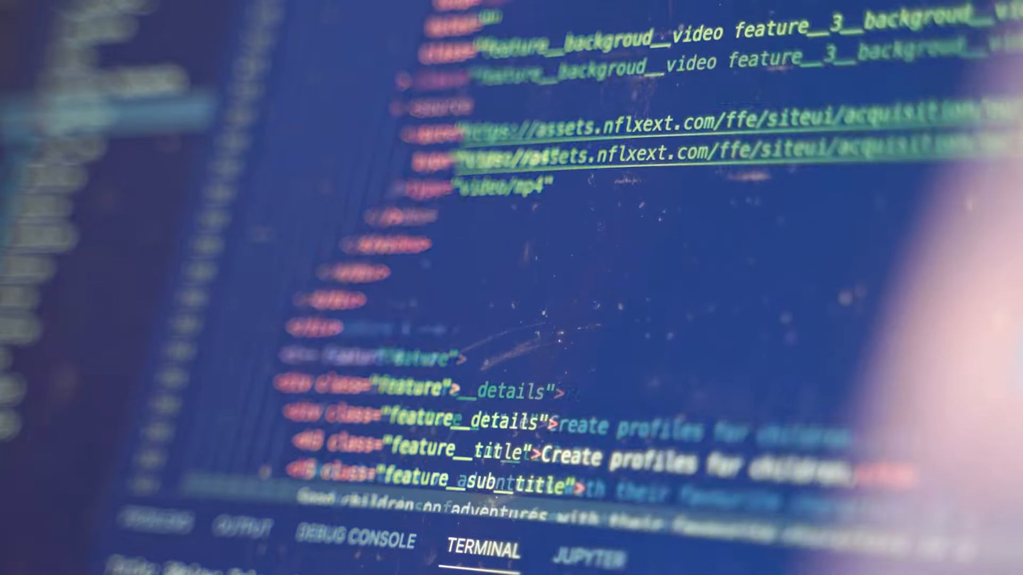
pyautogui.scroll(-3)
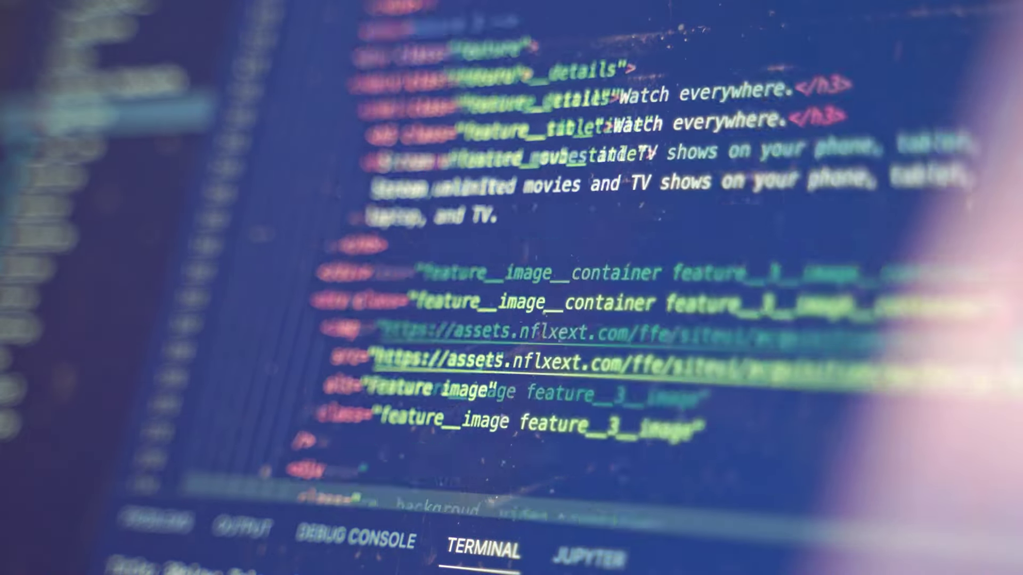